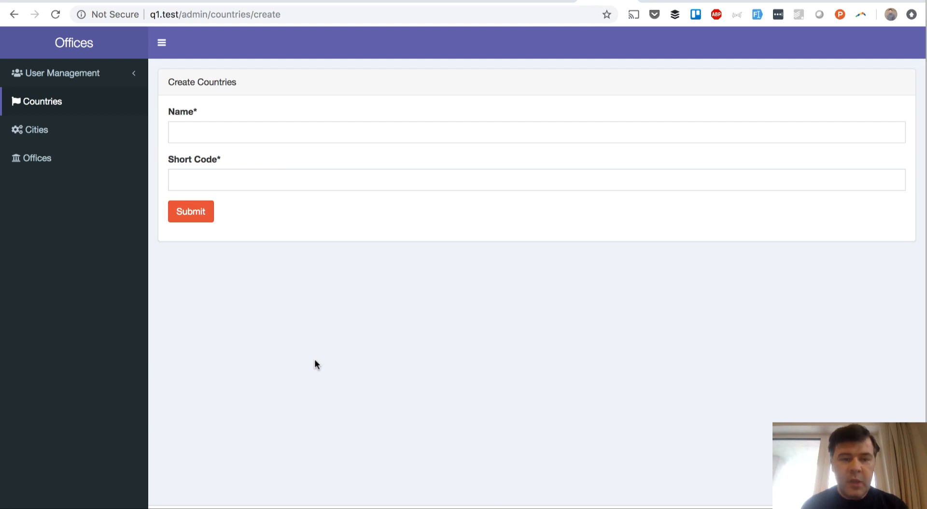
mouse_move(373, 416)
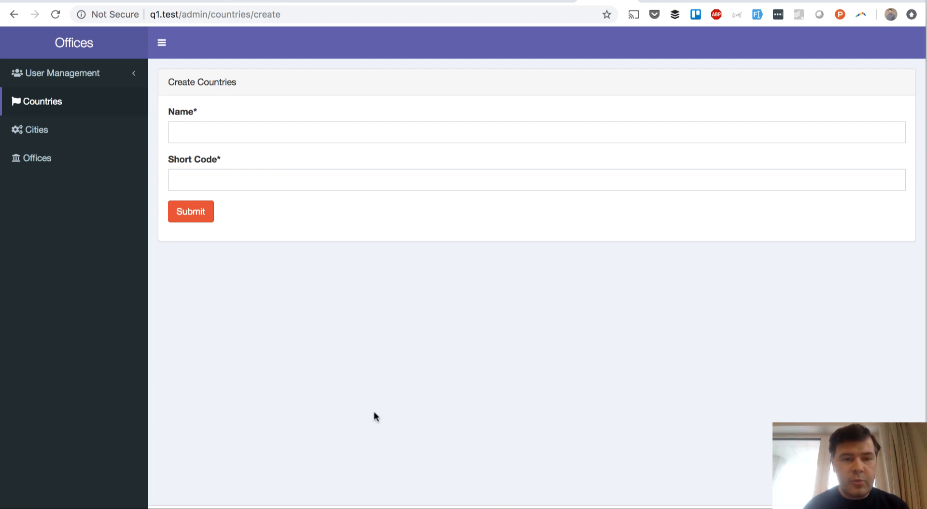
mouse_move(350, 354)
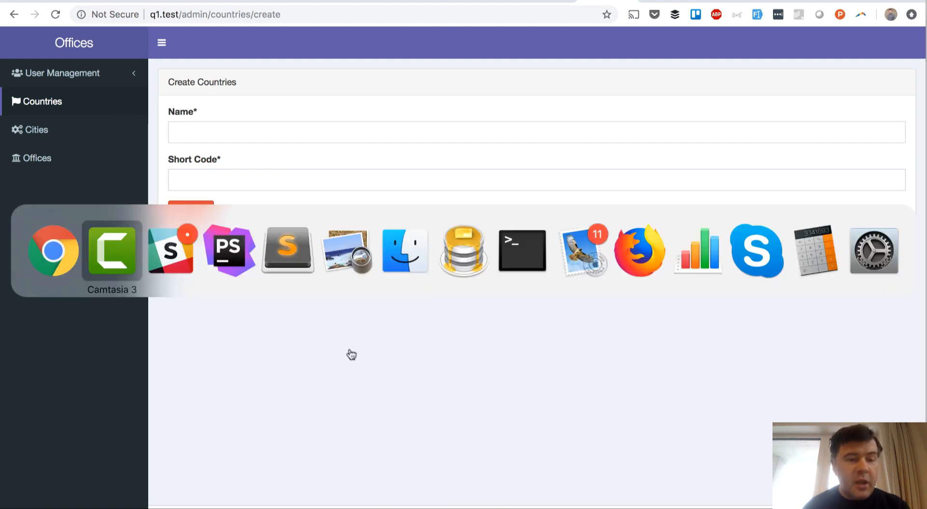
Step: View CountriesController's store method, then return to StoreCountryRequest's required name and short_code rules
left_click(229, 248)
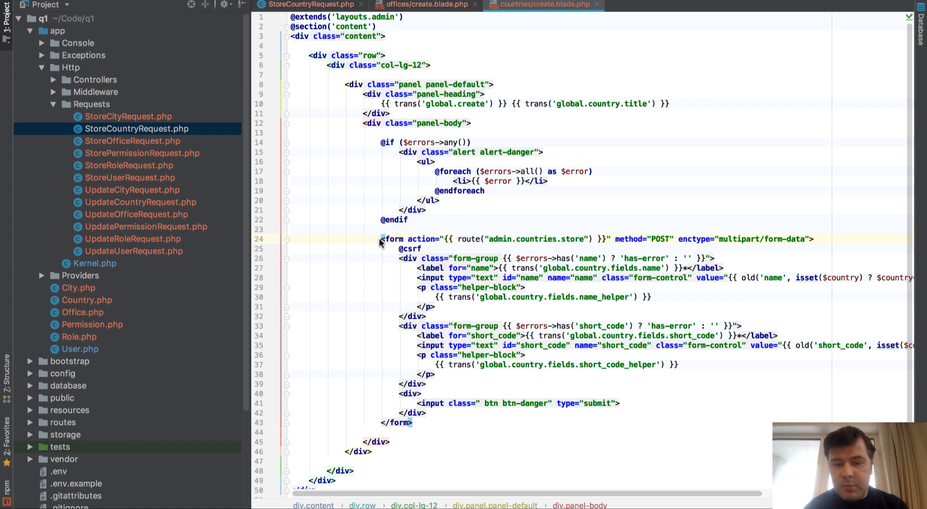
mouse_move(556, 282)
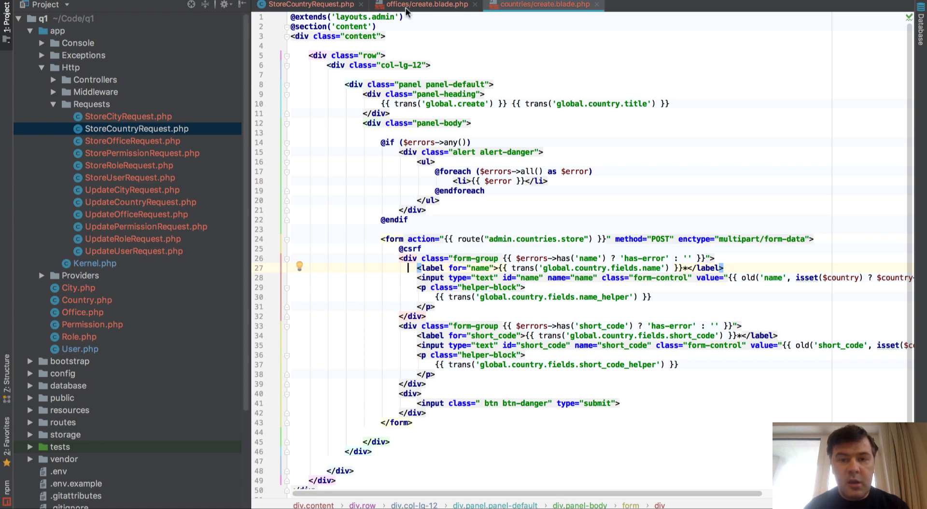
left_click(308, 5)
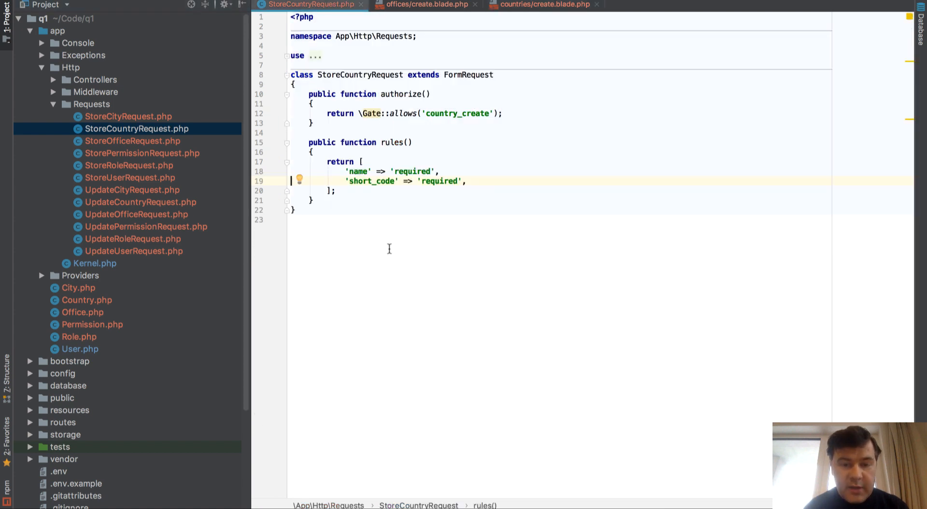
type("cou")
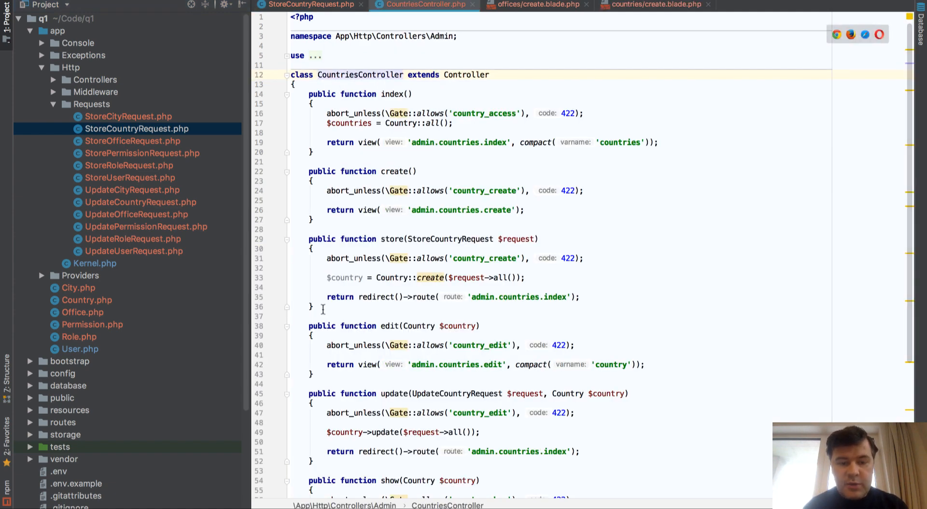
left_click(421, 296)
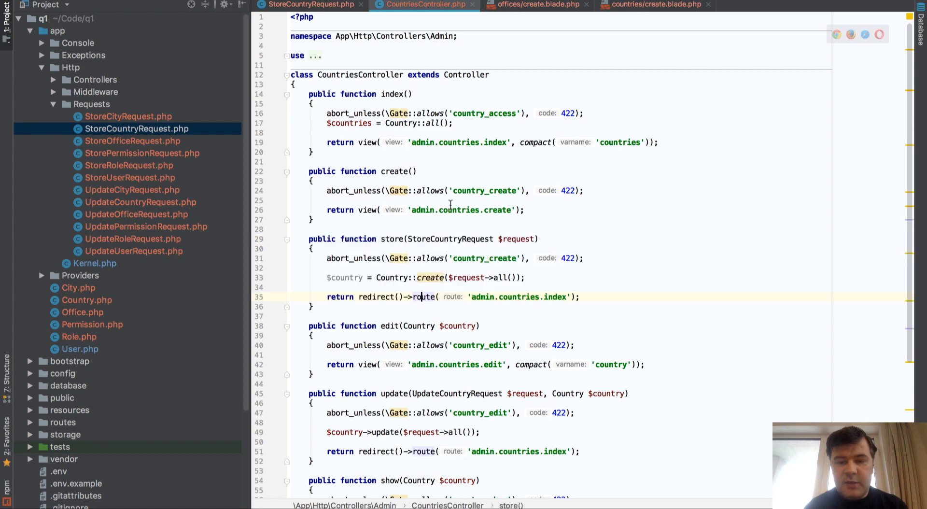
left_click(308, 5)
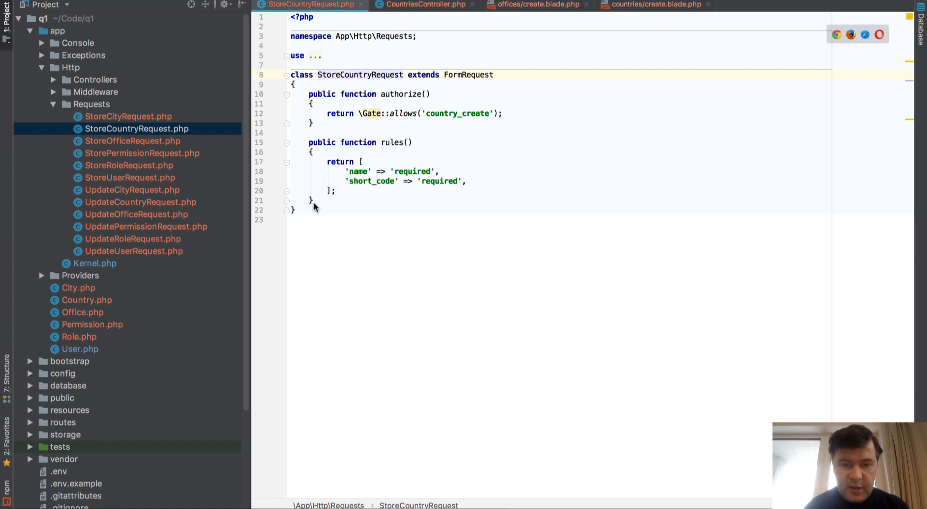
mouse_move(111, 249)
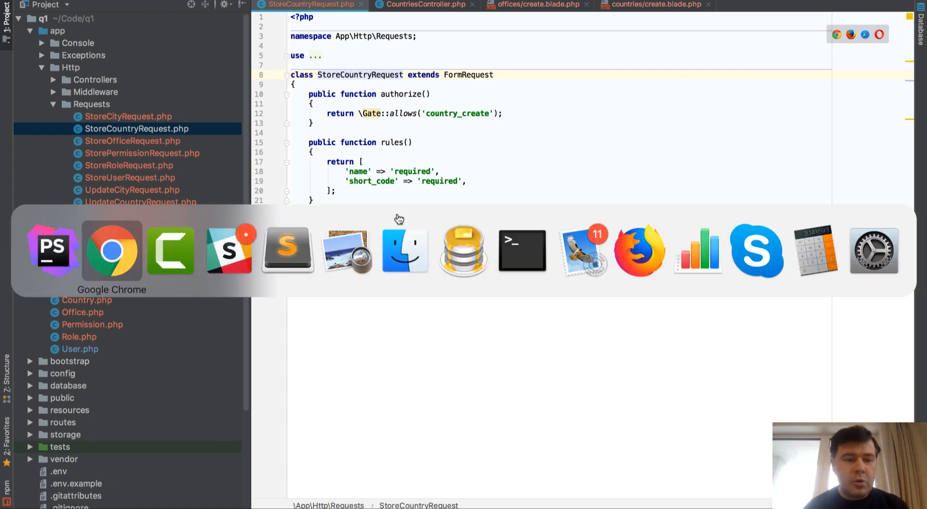
Step: Submit the empty Create Countries form on q1.test to show name and short code required errors
left_click(112, 248)
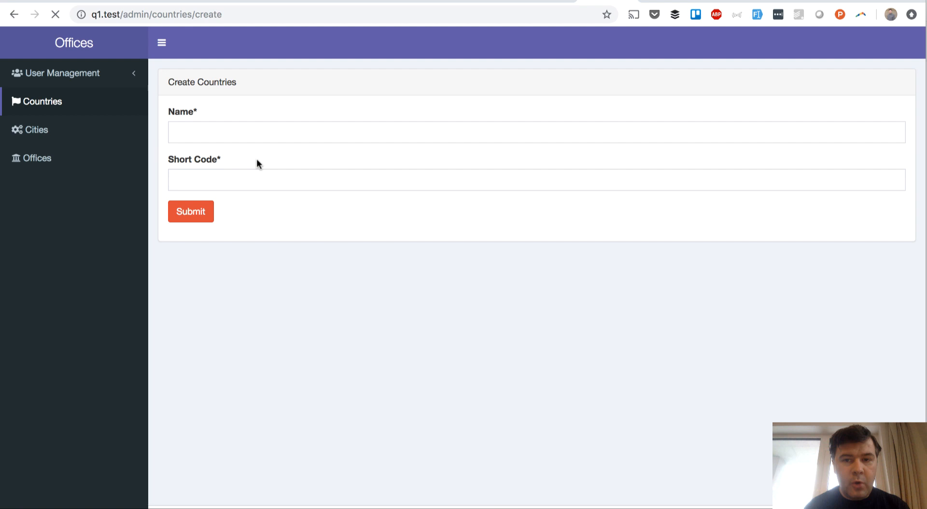
left_click(191, 211)
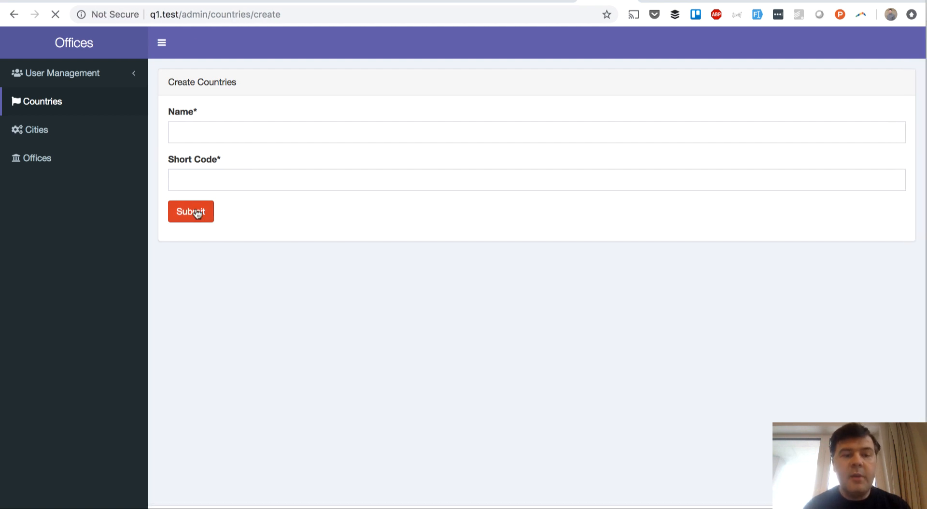
left_click(190, 211)
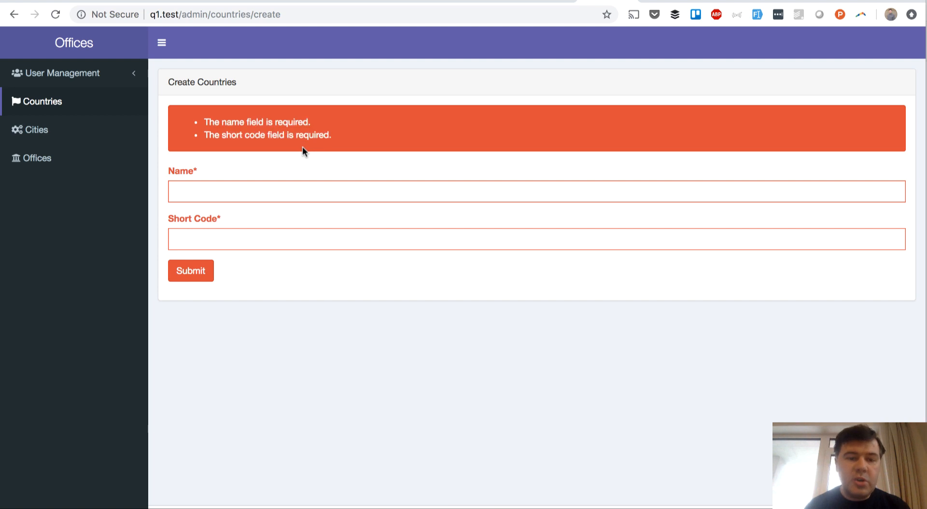
mouse_move(239, 163)
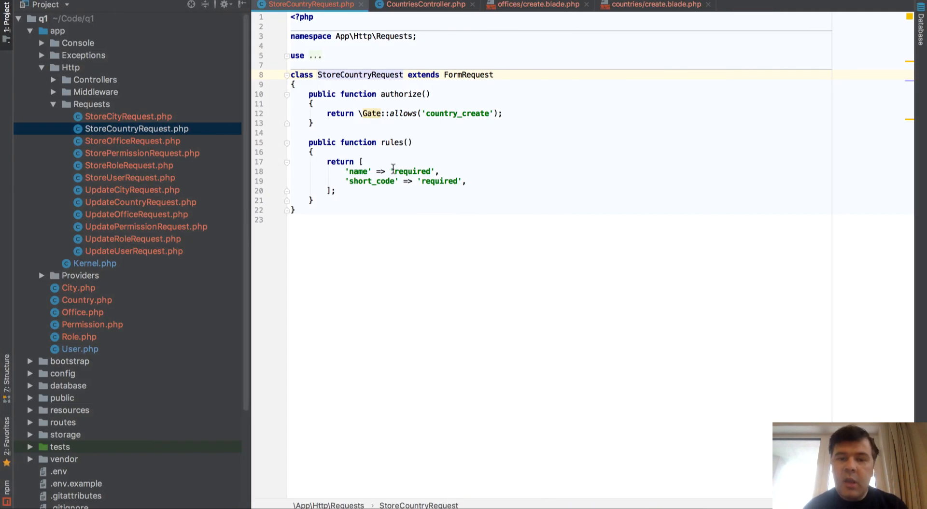
Step: Replace the name rule 'required' with 'present' in StoreCountryRequest, then return to Chrome
double_click(412, 170)
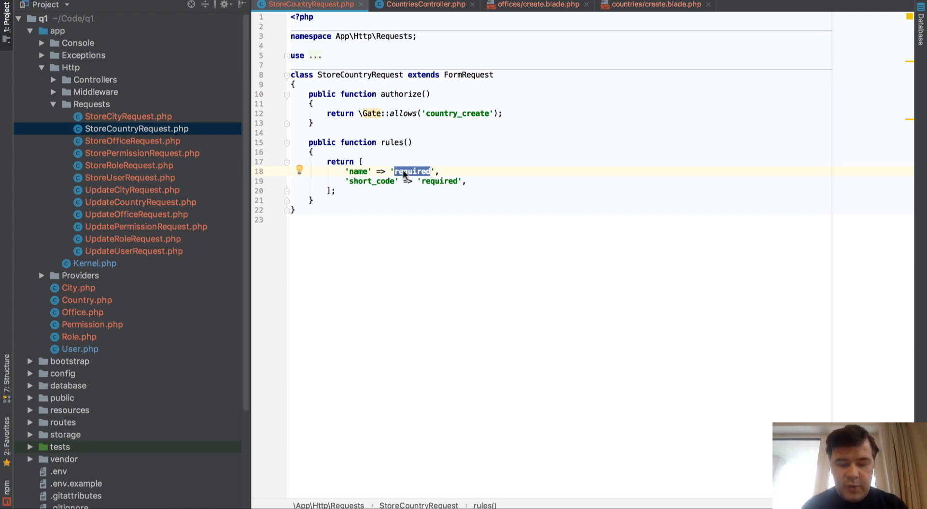
type("pres")
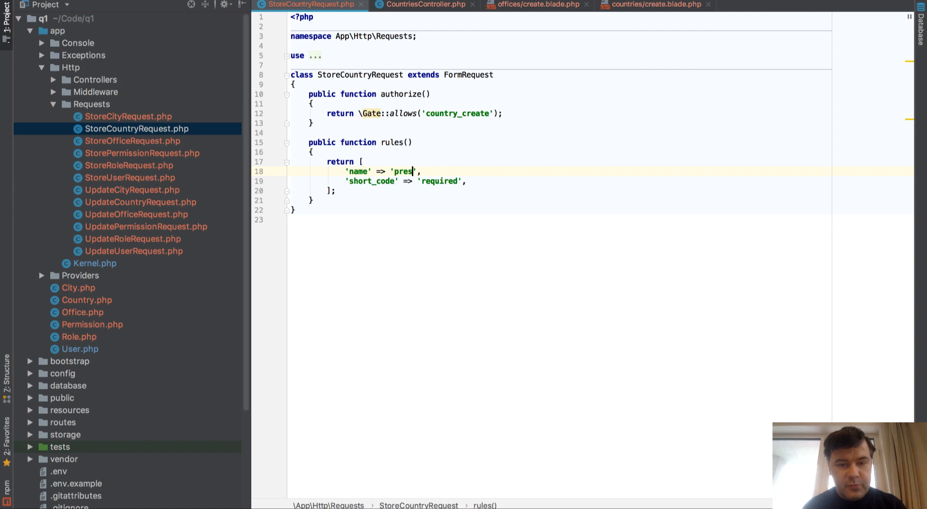
type("ent")
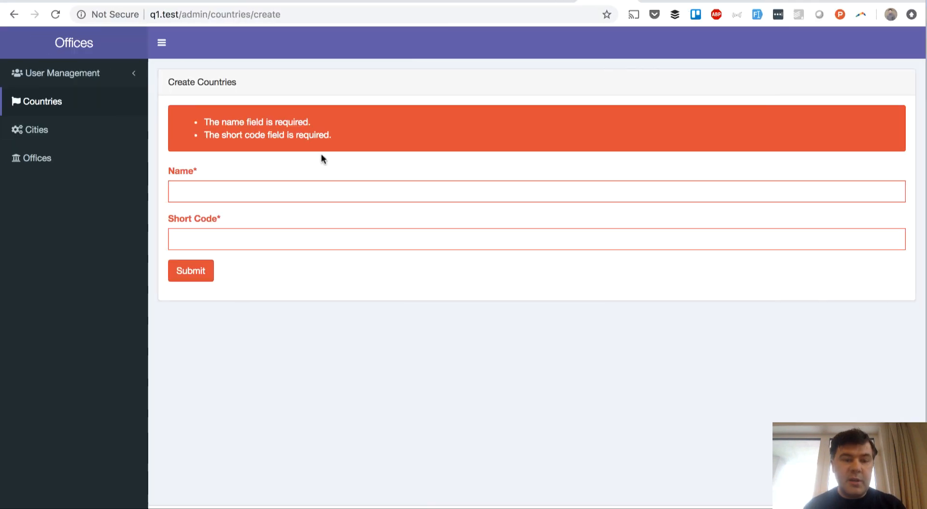
mouse_move(319, 454)
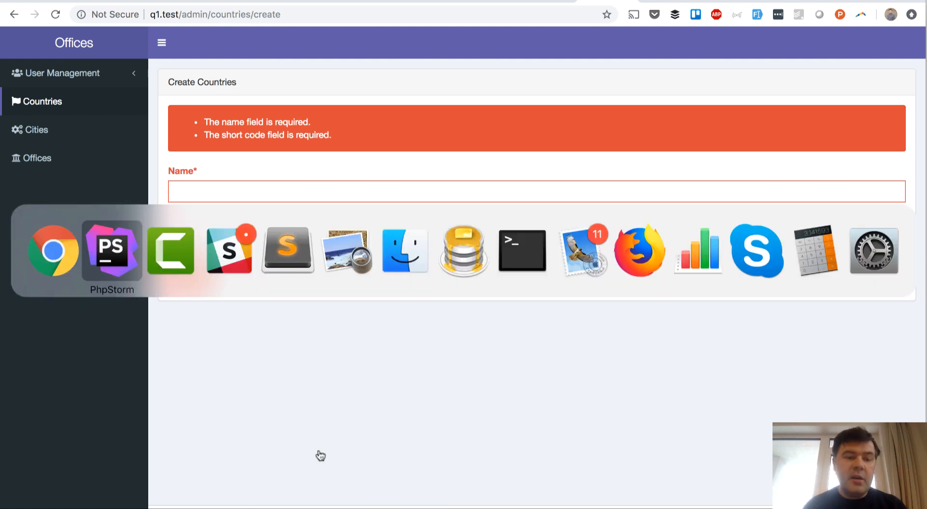
left_click(111, 248)
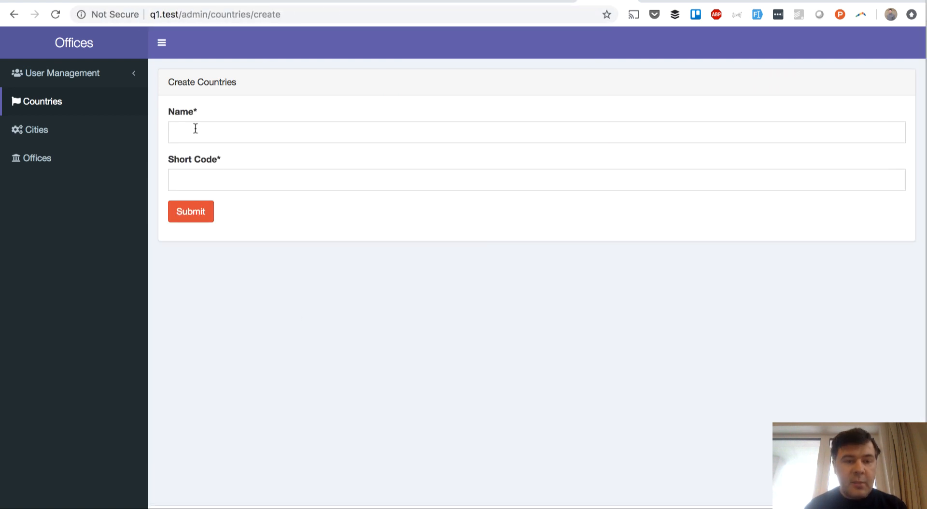
Step: Resubmit the empty form, which now flags only short code as required
left_click(190, 210)
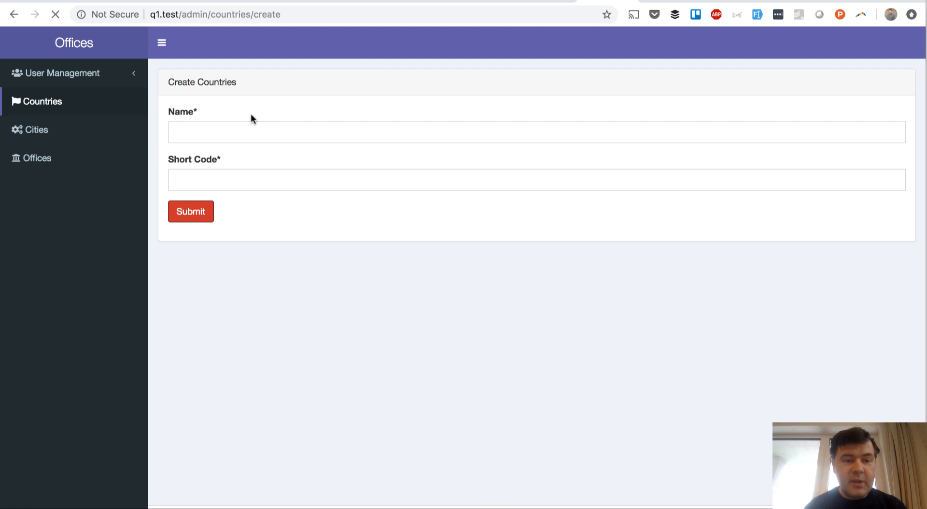
left_click(190, 210)
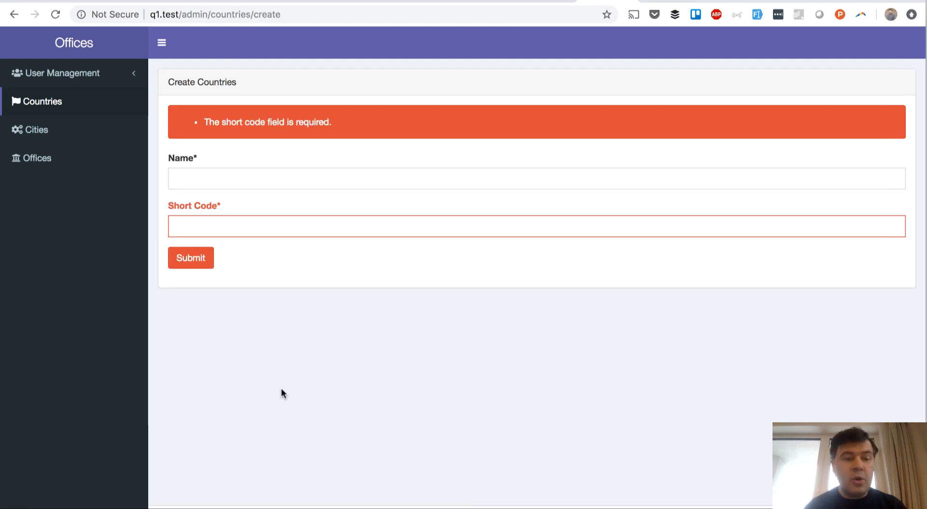
mouse_move(226, 123)
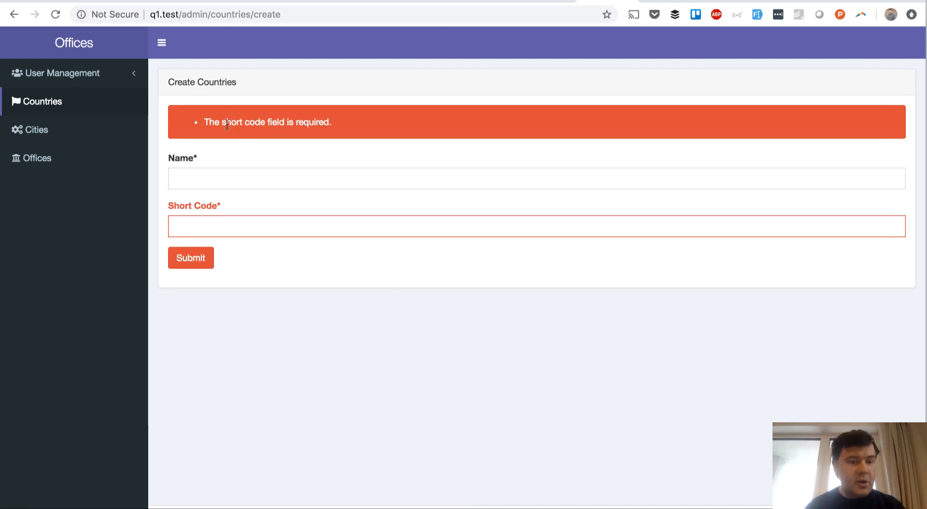
mouse_move(247, 281)
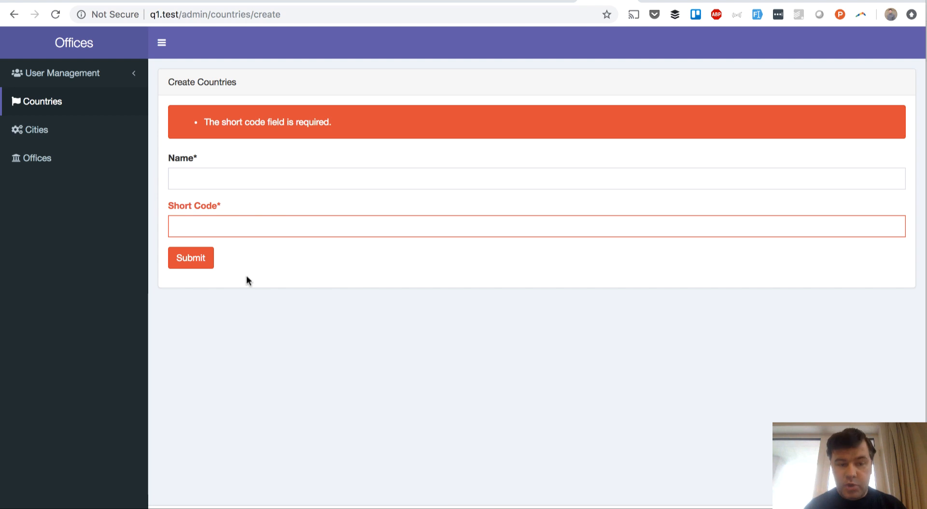
mouse_move(384, 347)
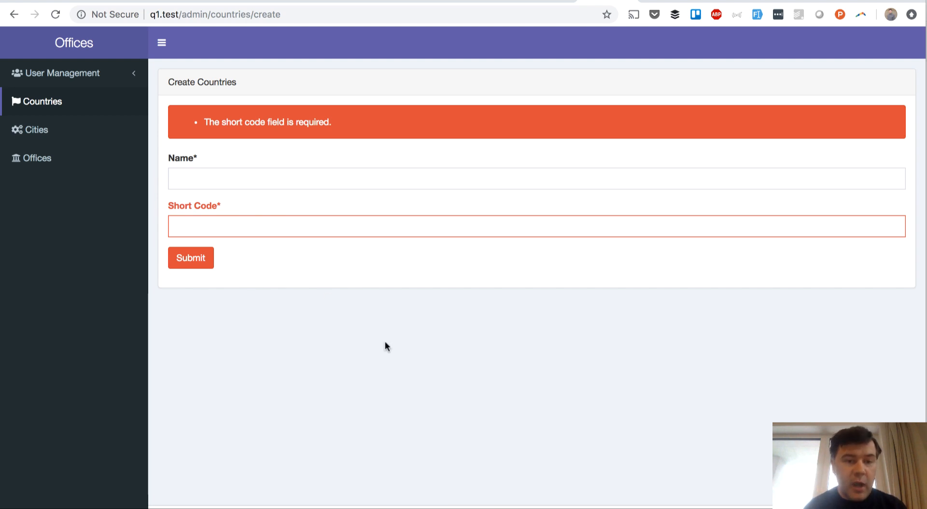
mouse_move(227, 151)
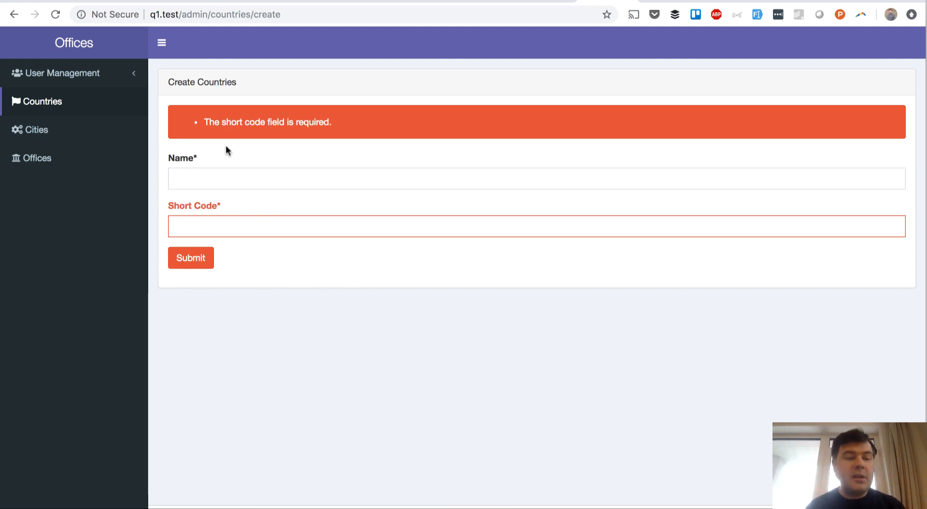
mouse_move(240, 124)
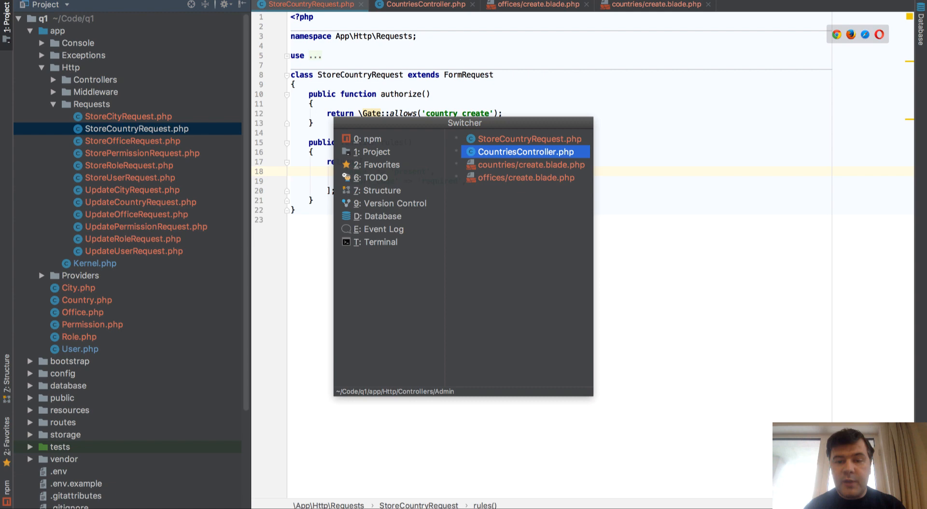
Step: Leave PhpStorm's StoreCountryRequest and reload the Create Countries page in Chrome
left_click(530, 165)
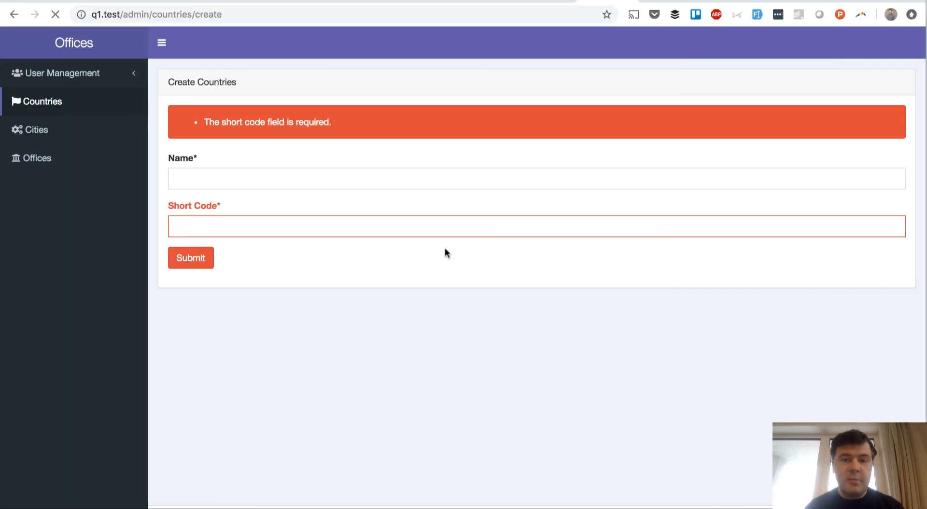
Step: Submit the reloaded Create Countries form that has only a Short Code field
left_click(191, 258)
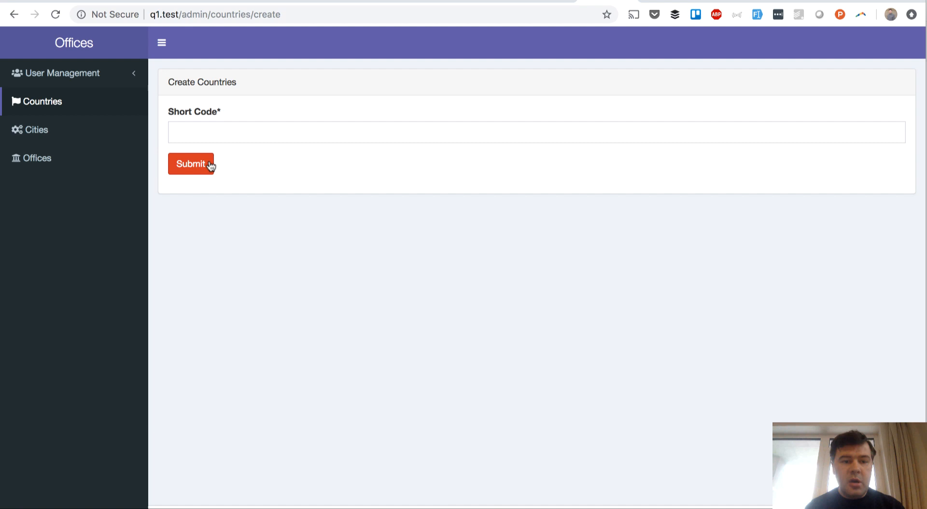
left_click(191, 163)
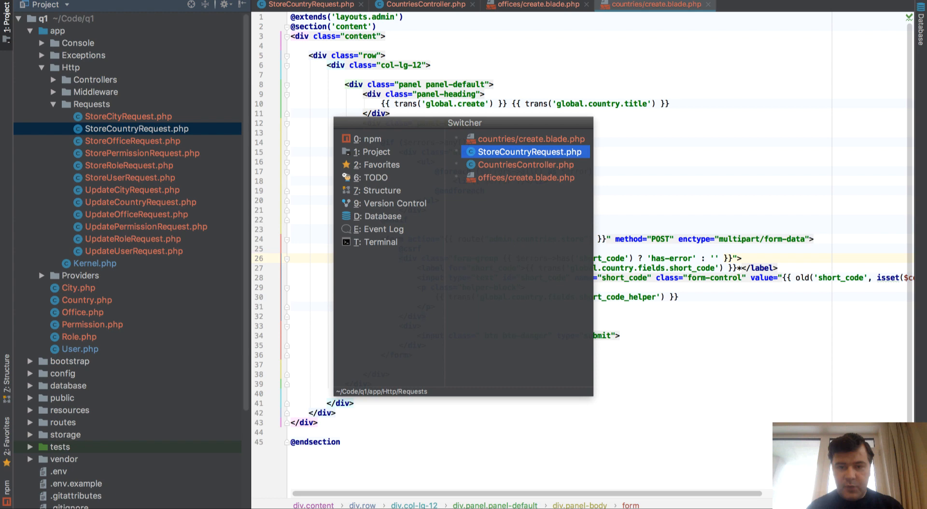
Step: Change the name validation rule in StoreCountryRequest to 'filled'
left_click(524, 151)
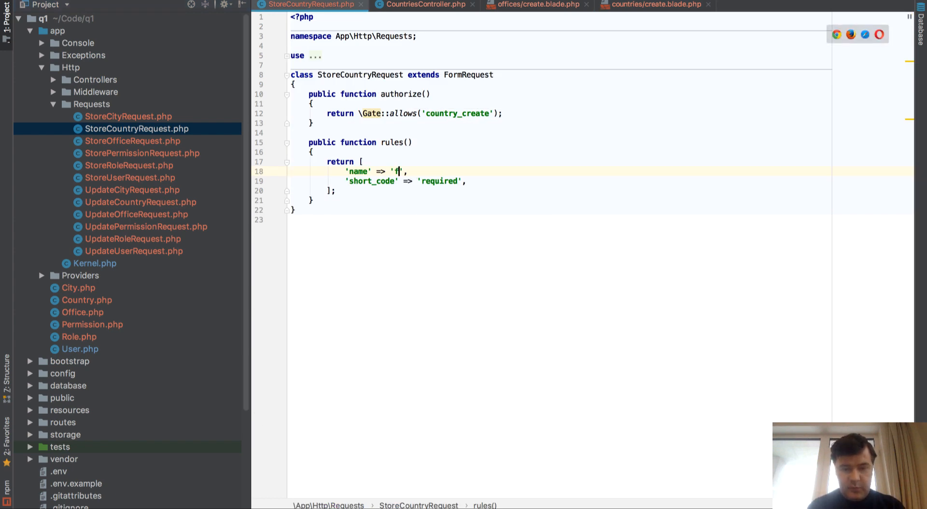
type("illed")
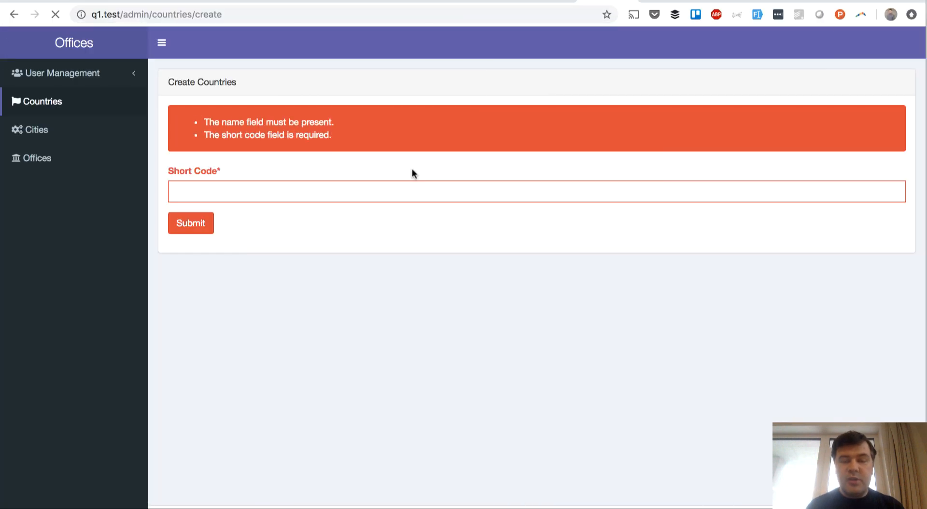
Step: Resubmit the Short Code-only form under the filled rule, getting just the short code error
left_click(190, 223)
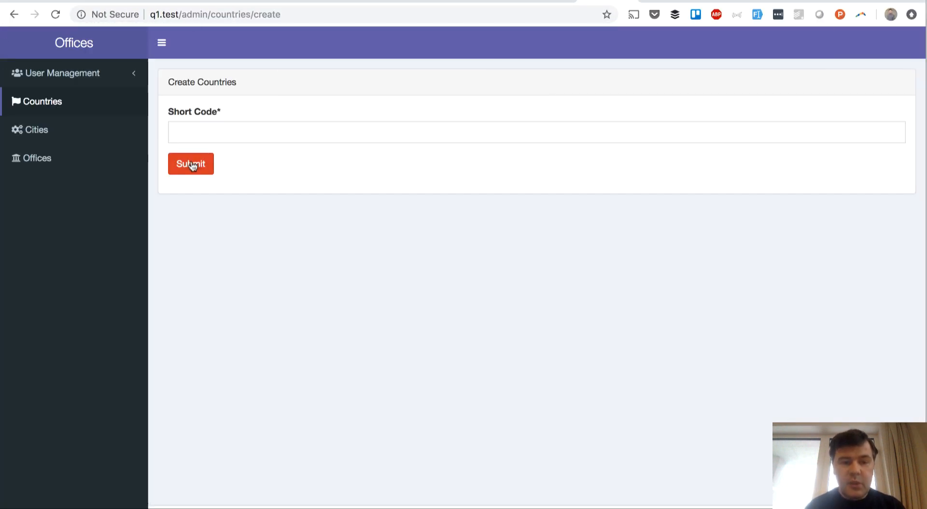
left_click(190, 164)
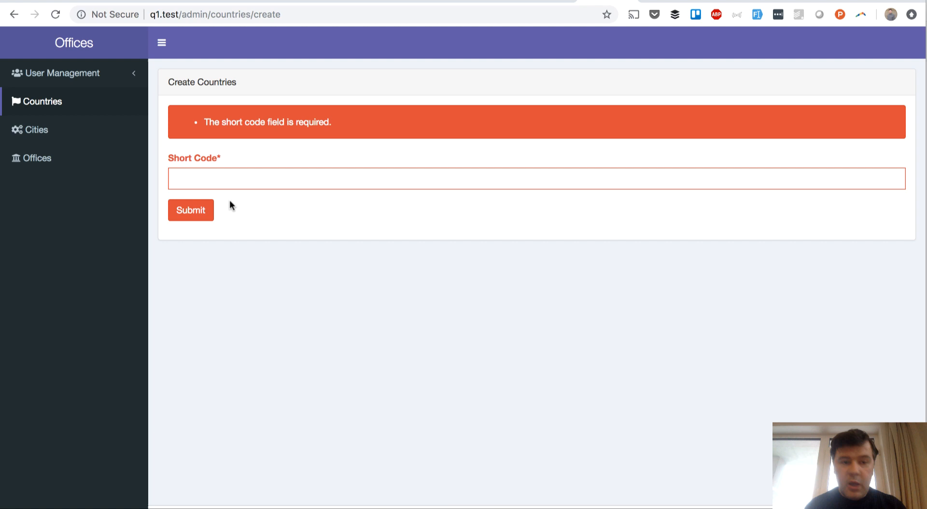
mouse_move(298, 137)
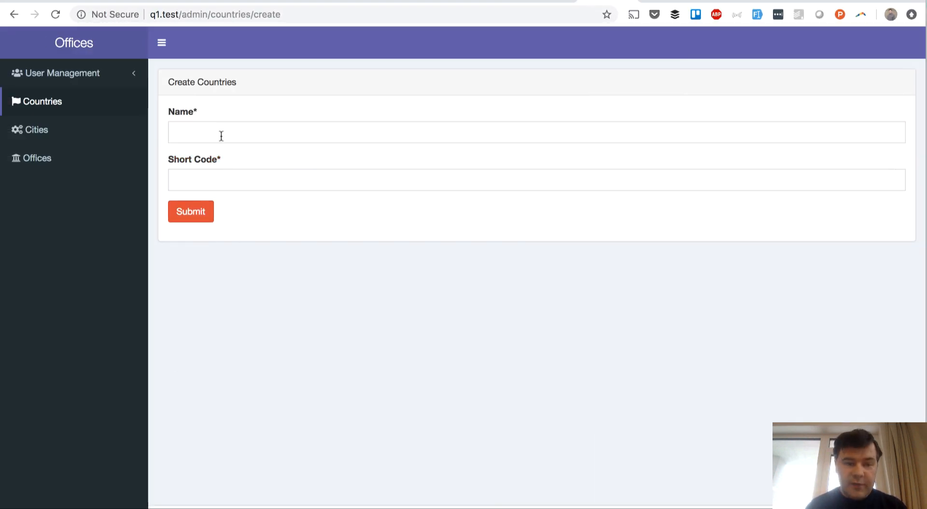
Step: Submit the form with Name and Short Code empty, showing name-must-have-a-value and short-code-required errors
left_click(190, 211)
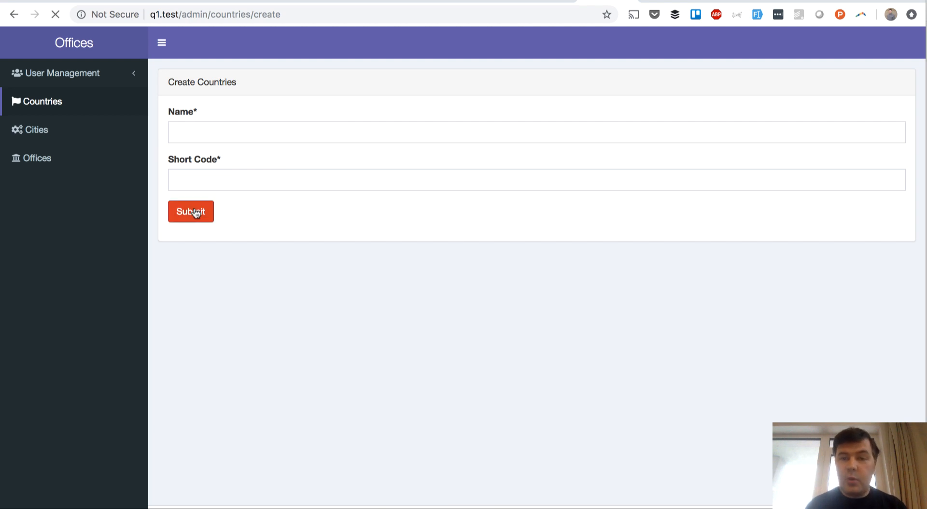
left_click(191, 212)
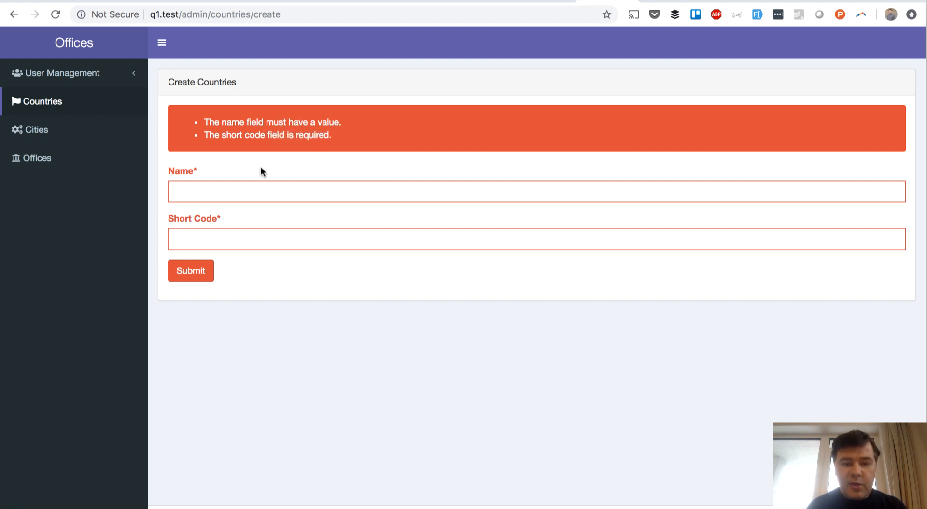
mouse_move(220, 171)
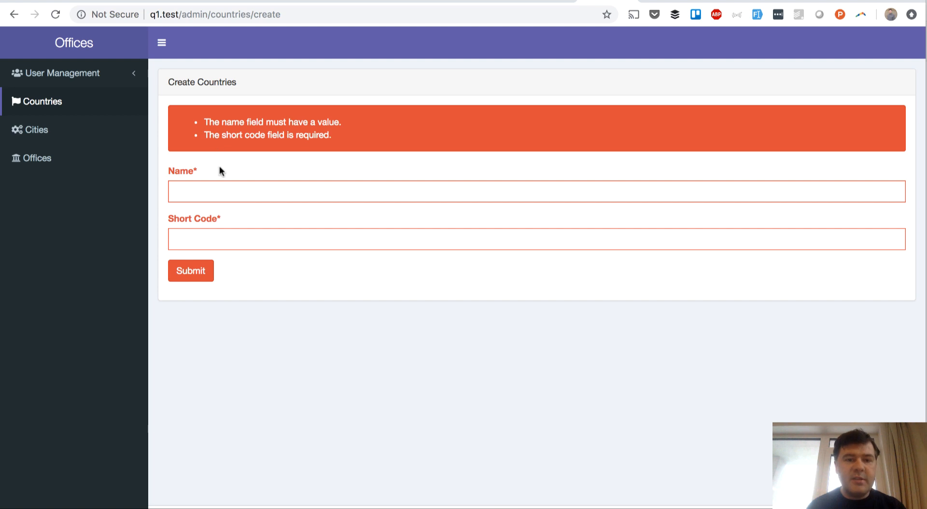
mouse_move(208, 172)
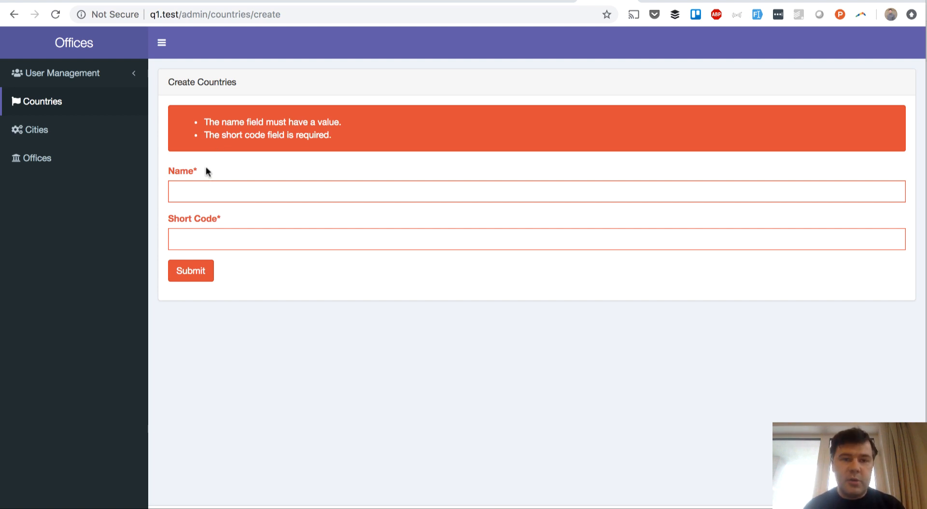
mouse_move(186, 157)
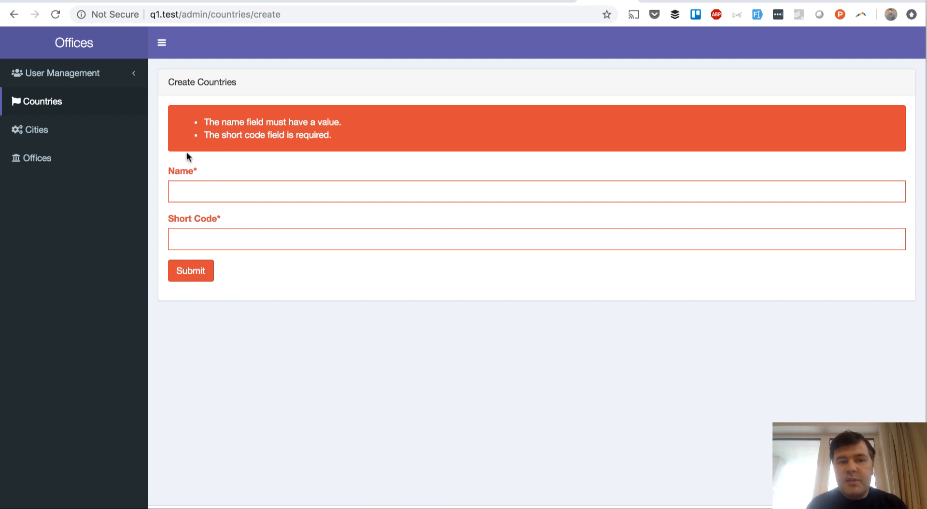